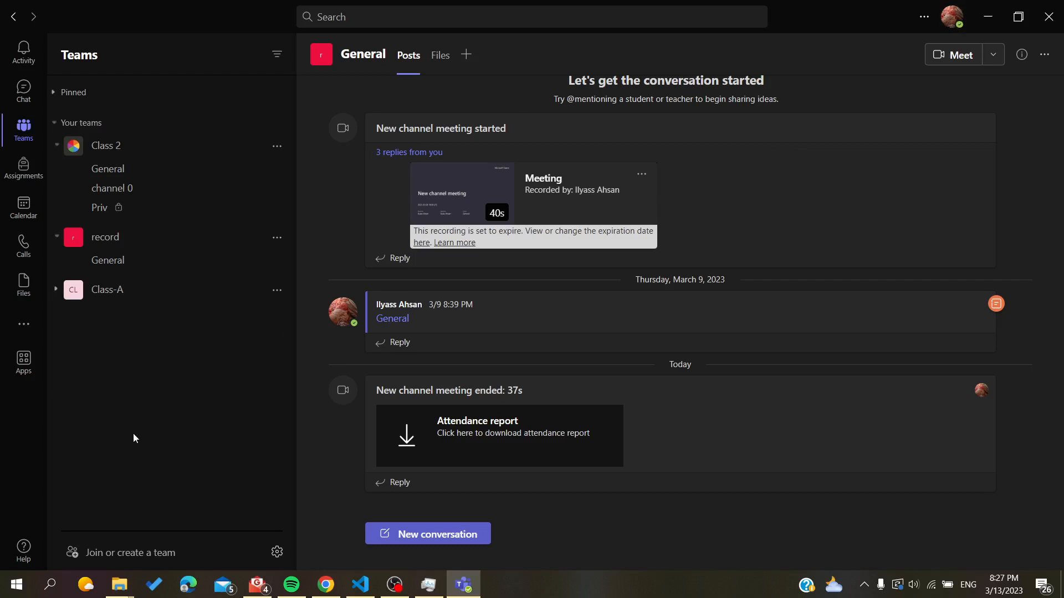
pyautogui.moveTo(68, 333)
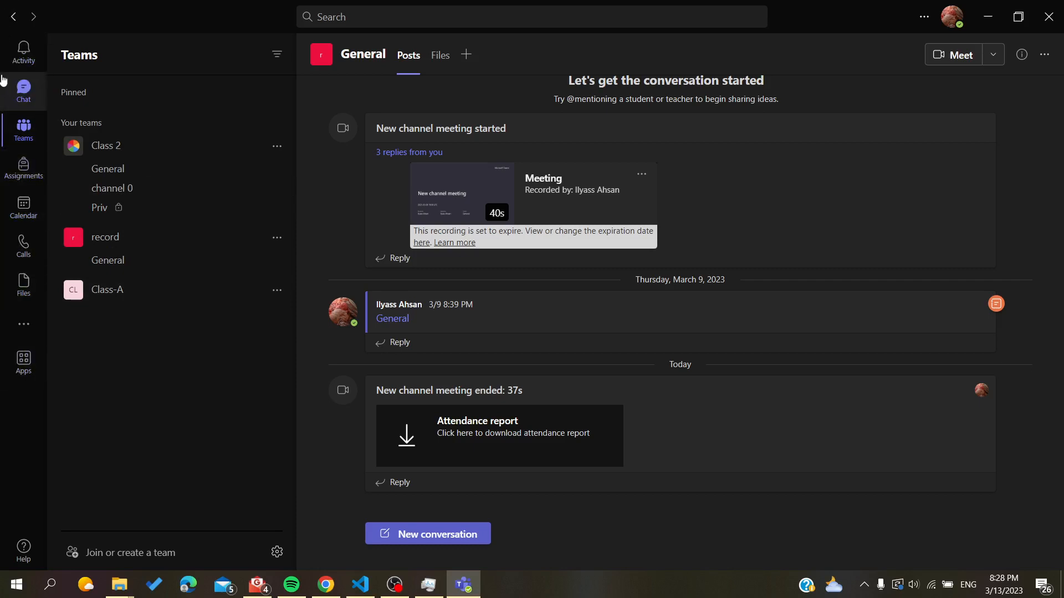
pyautogui.click(24, 89)
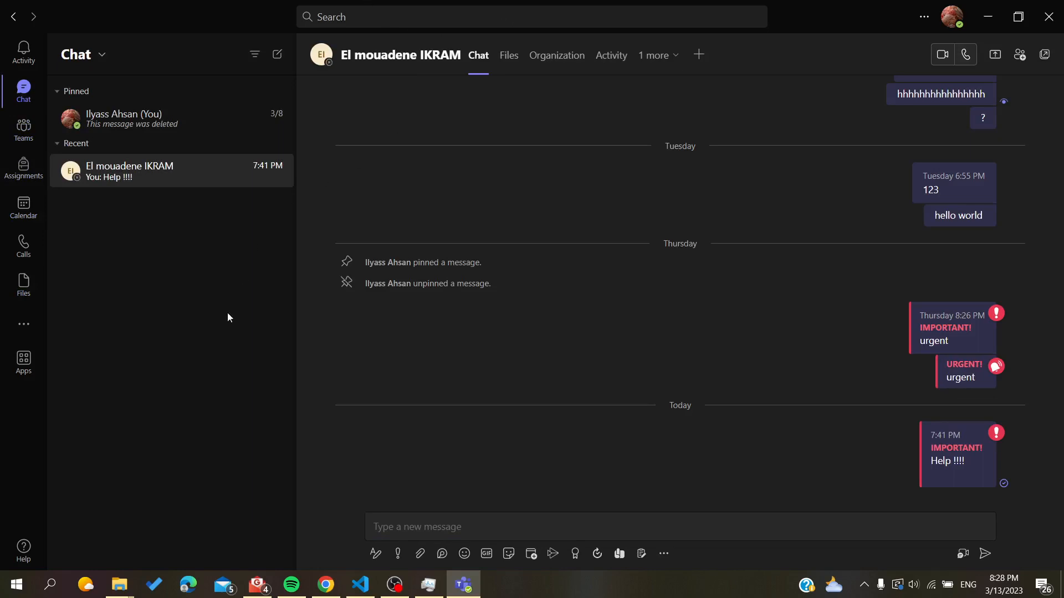
pyautogui.moveTo(219, 331)
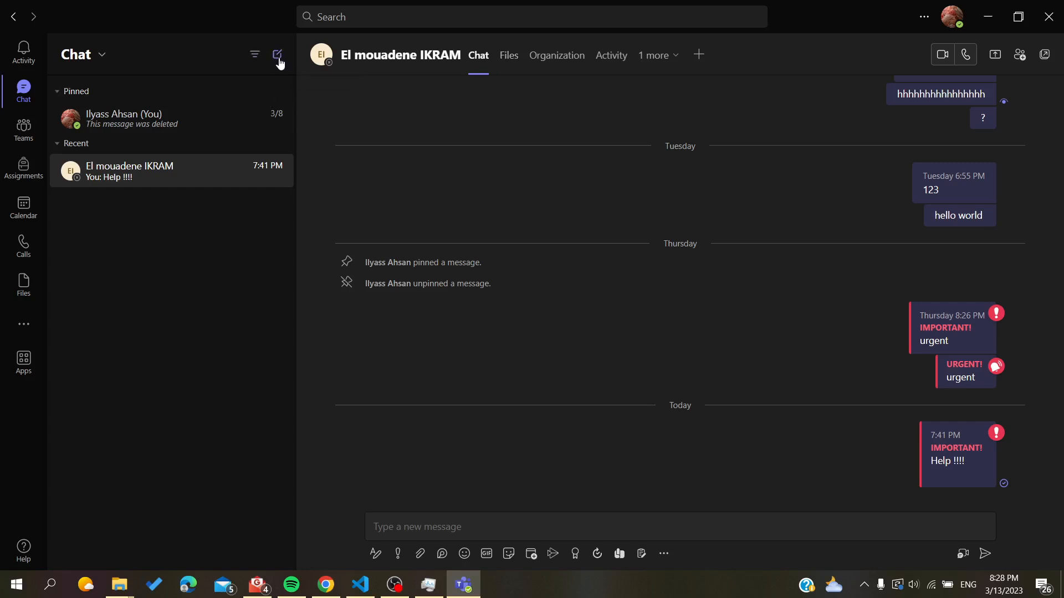
pyautogui.click(276, 54)
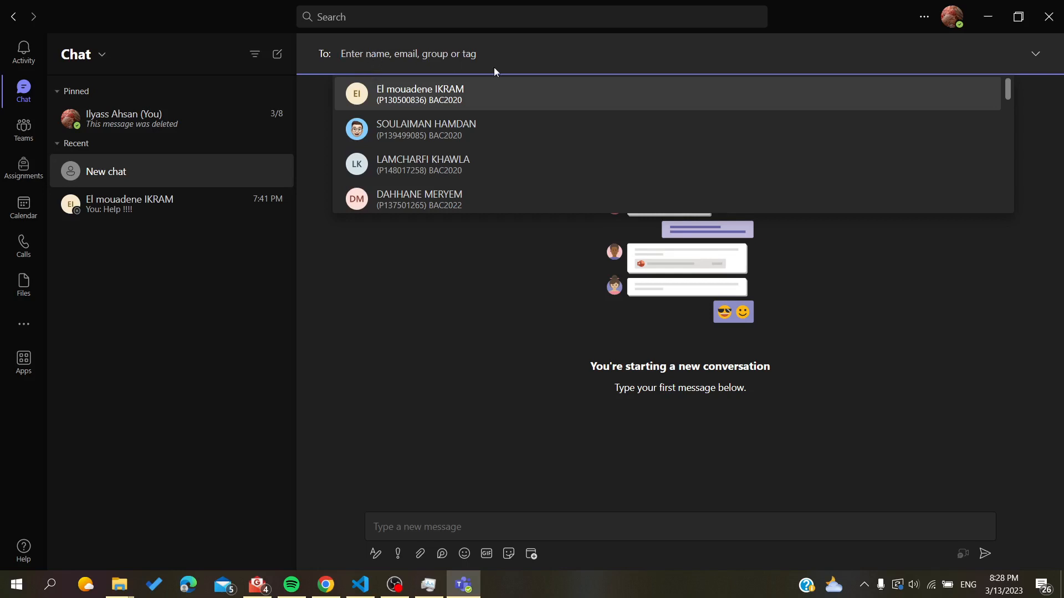
pyautogui.click(419, 94)
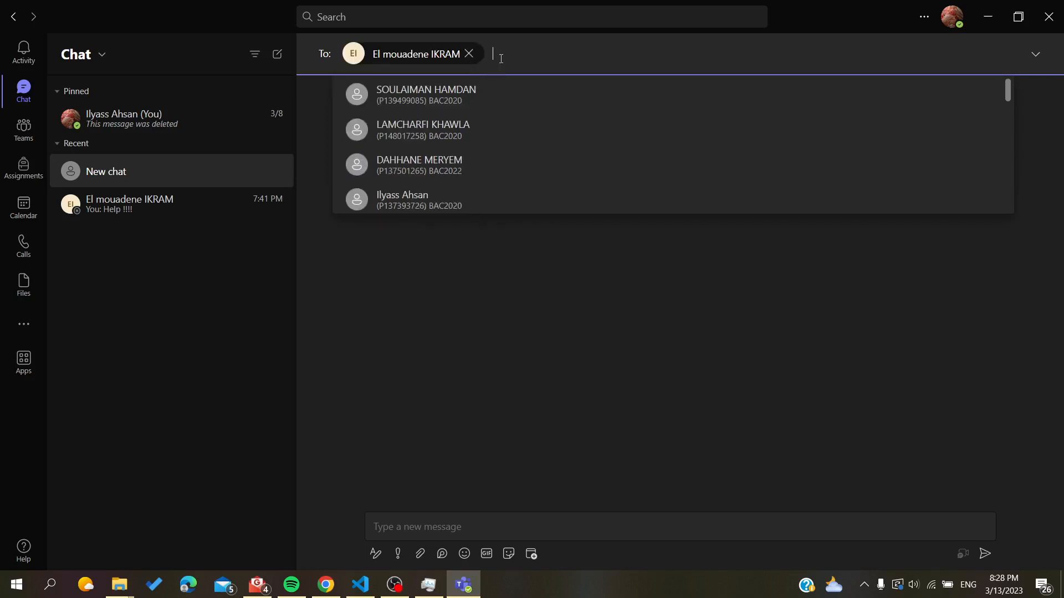
pyautogui.click(422, 130)
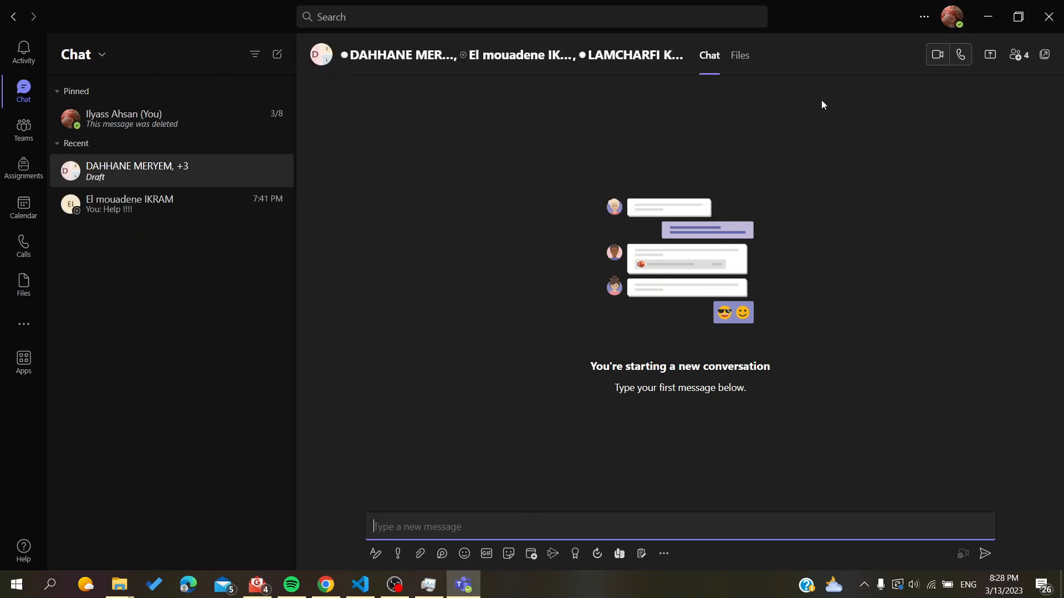
pyautogui.moveTo(234, 178)
pyautogui.write('hello')
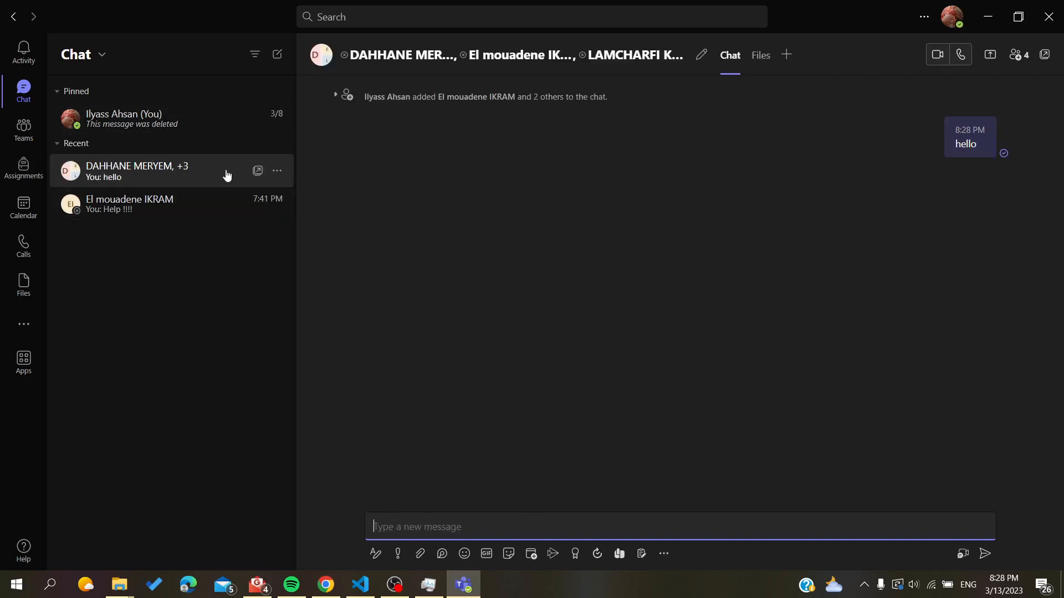
pyautogui.moveTo(276, 170)
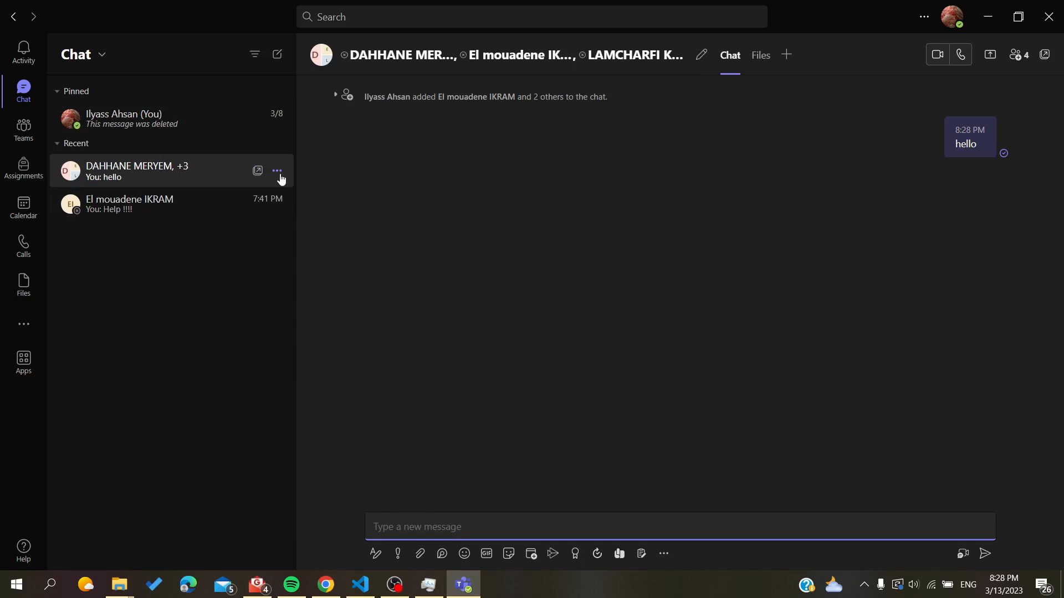
pyautogui.click(277, 171)
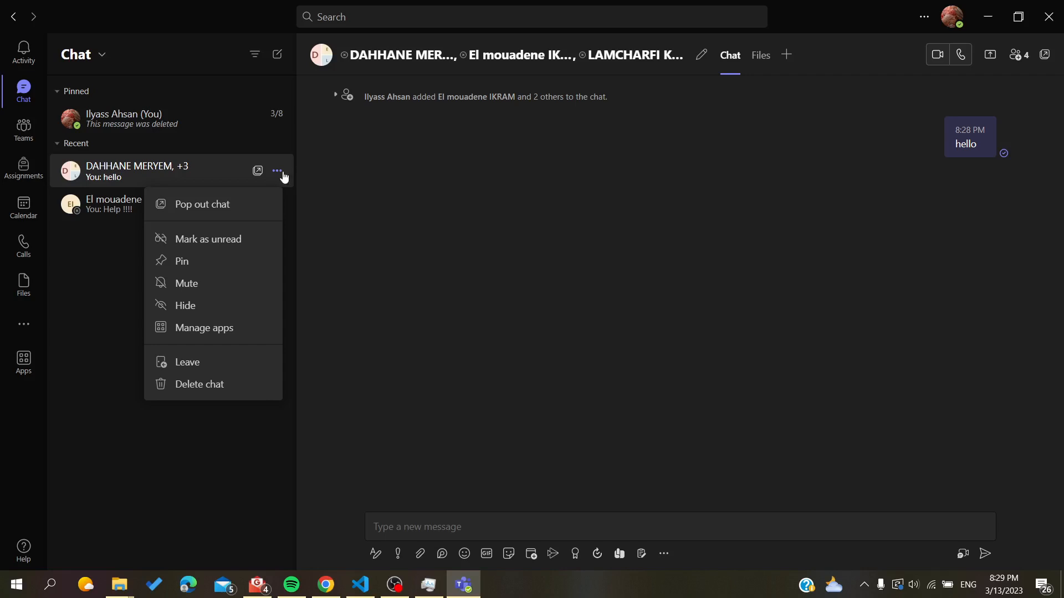
pyautogui.moveTo(276, 170)
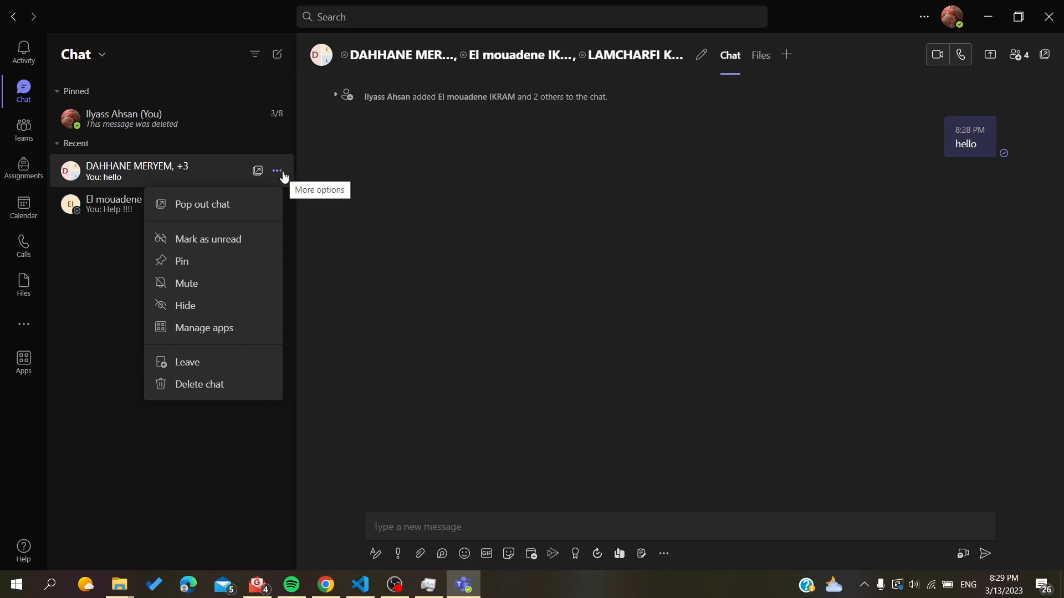
pyautogui.moveTo(107, 358)
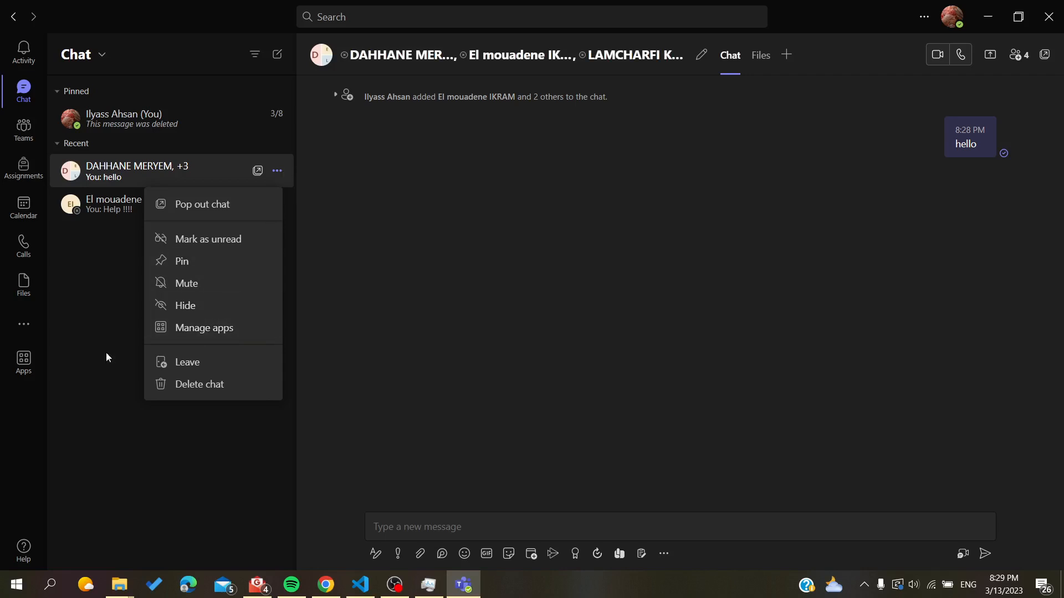
pyautogui.moveTo(202, 177)
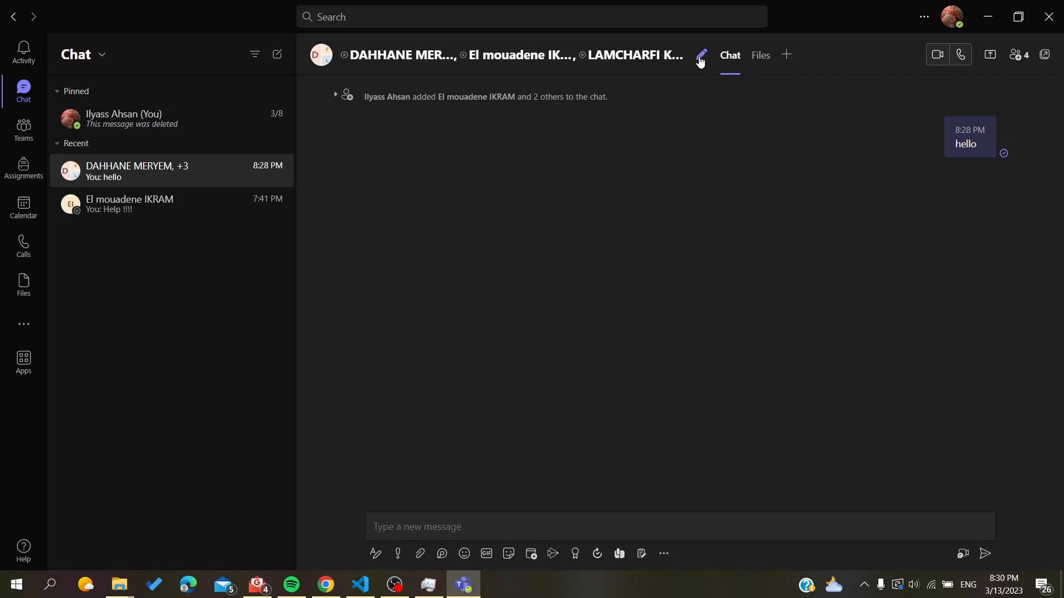
# - Enter 'Friends' as the group chat's name and save it
pyautogui.click(700, 55)
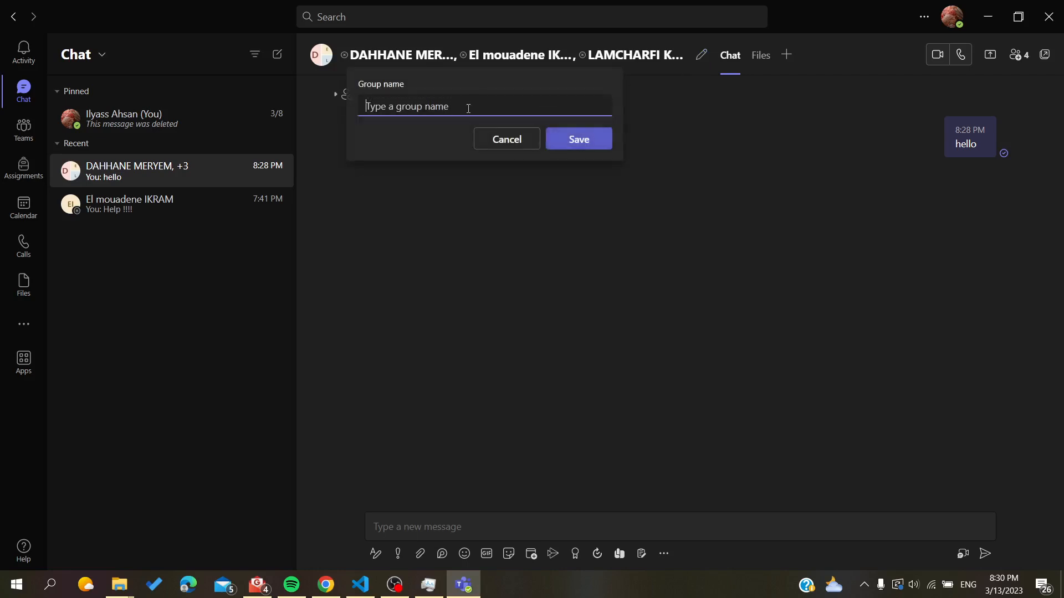
pyautogui.write('F')
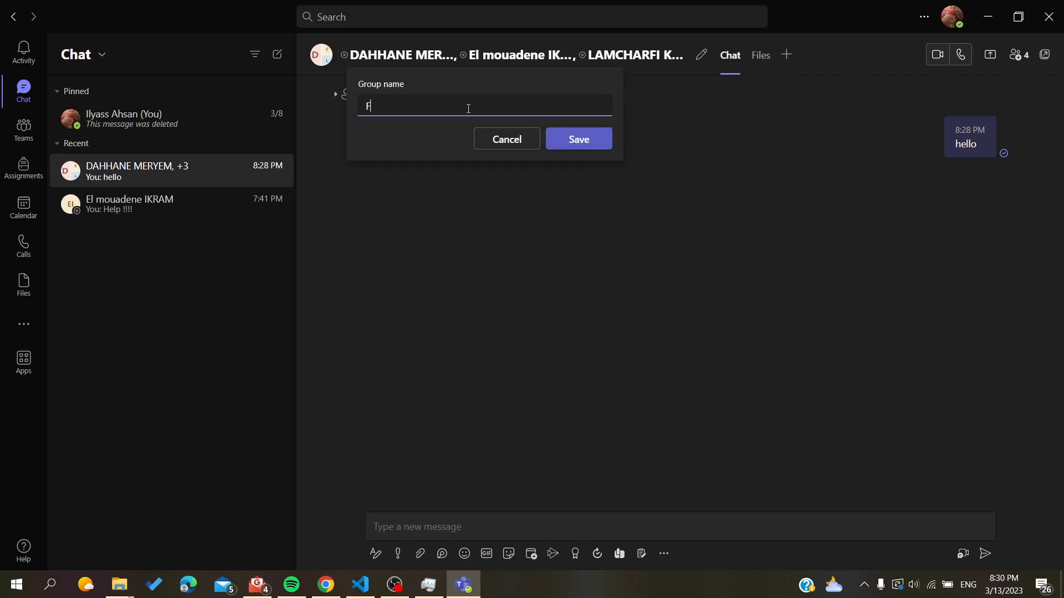
pyautogui.click(578, 139)
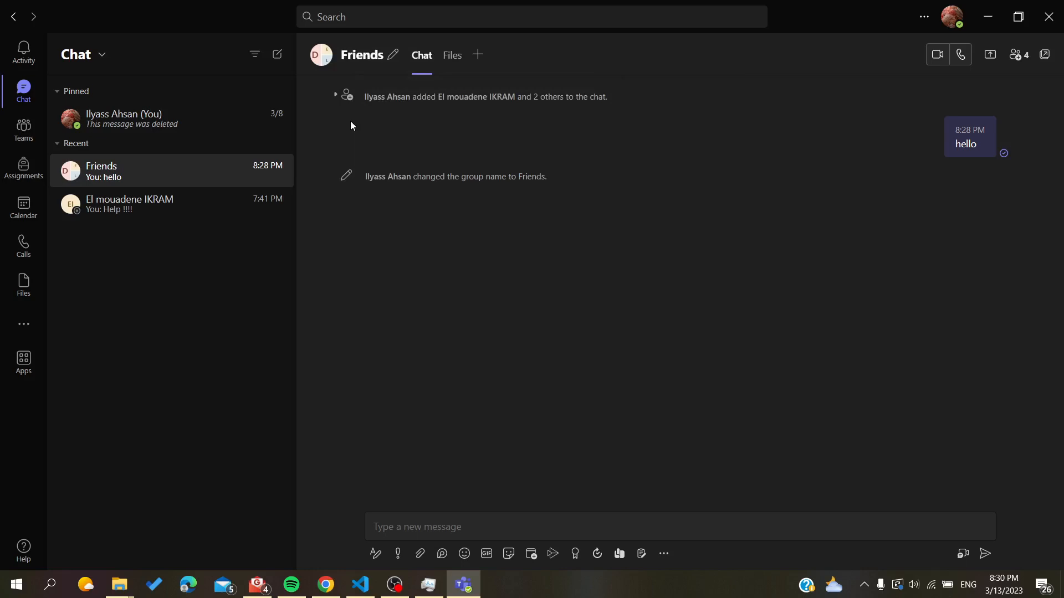
pyautogui.doubleClick(346, 54)
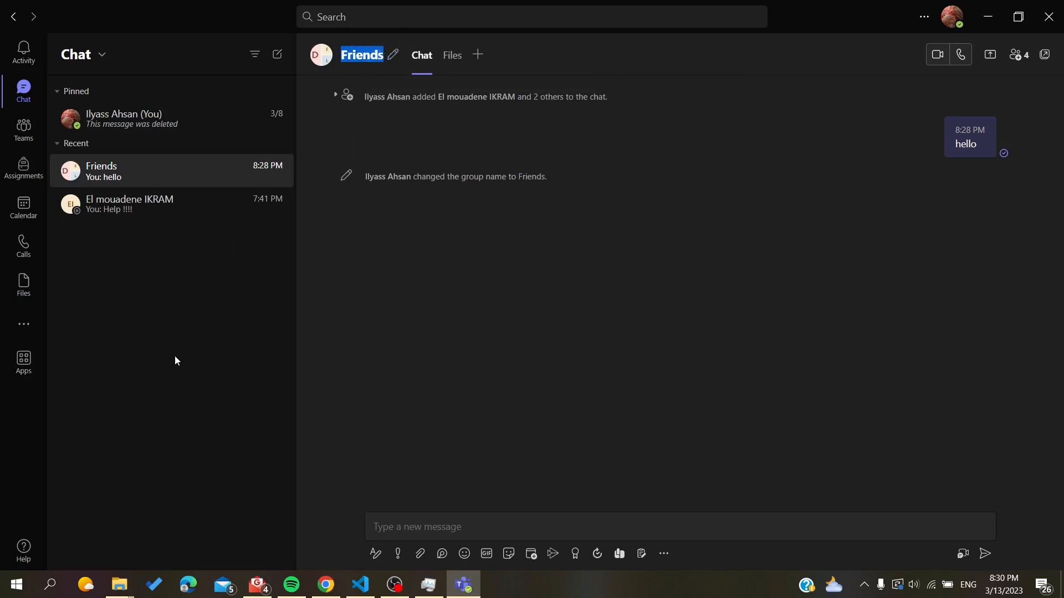
pyautogui.moveTo(498, 56)
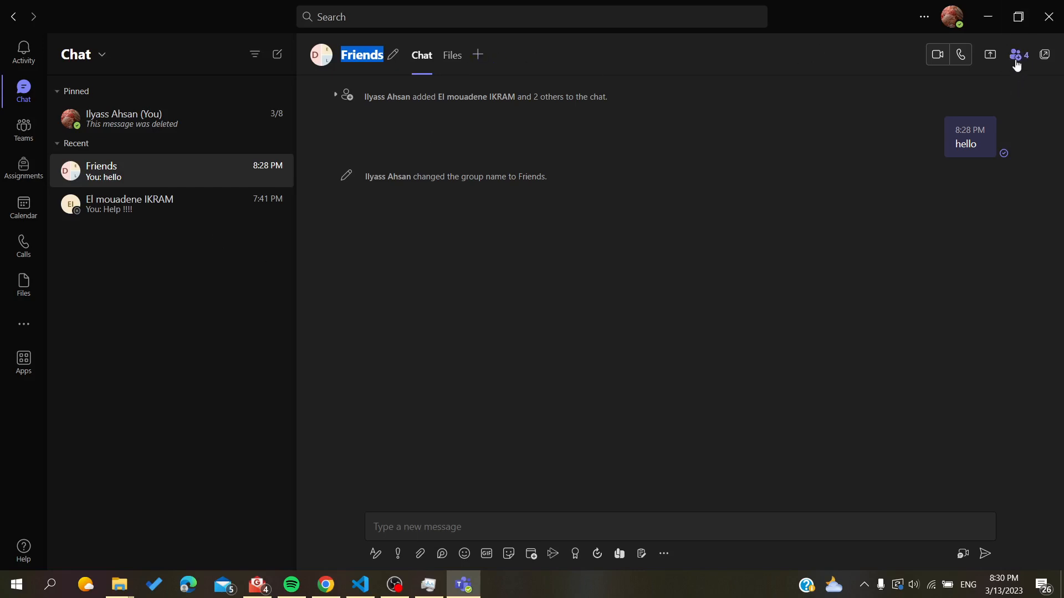
pyautogui.click(1016, 55)
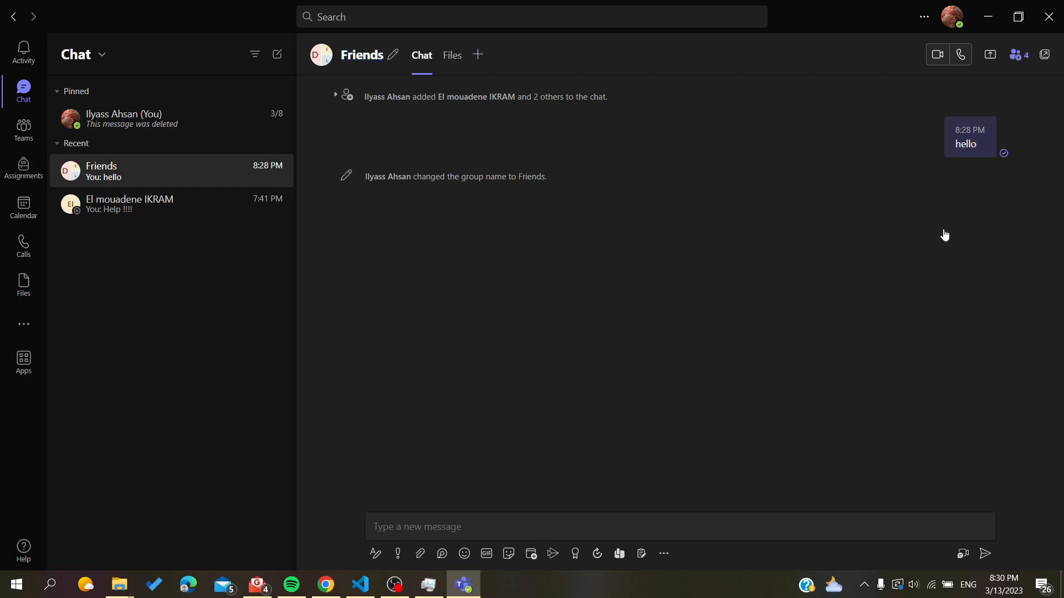
pyautogui.click(1015, 54)
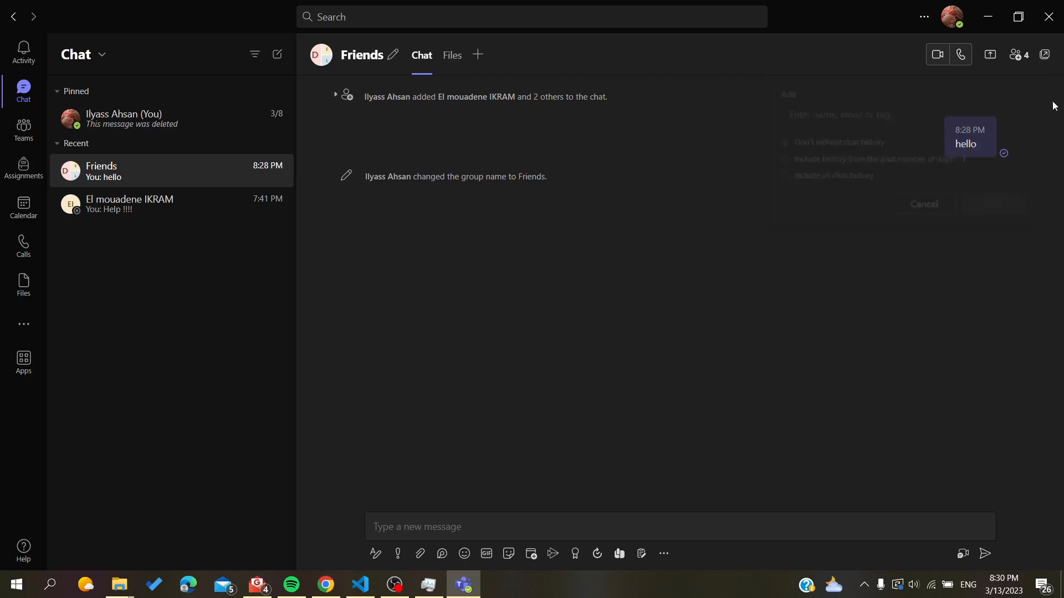
pyautogui.click(1015, 54)
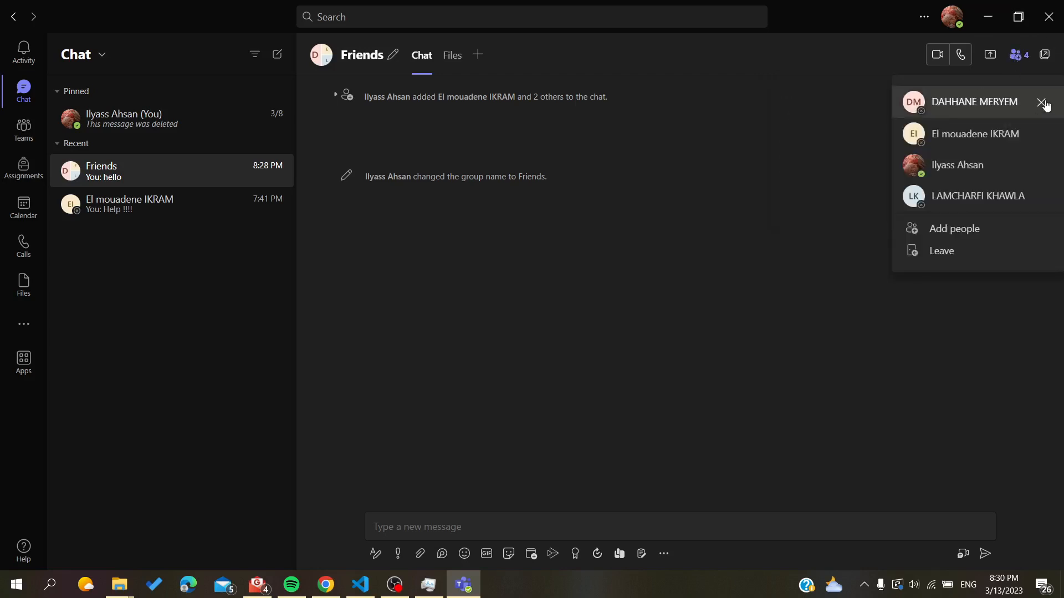
pyautogui.moveTo(1042, 103)
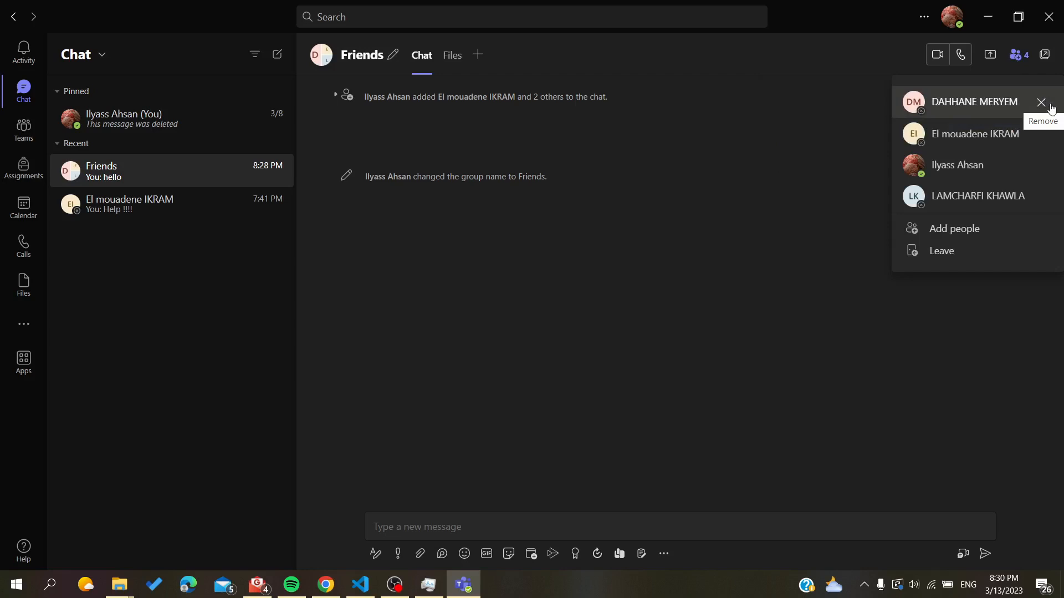
pyautogui.click(1041, 102)
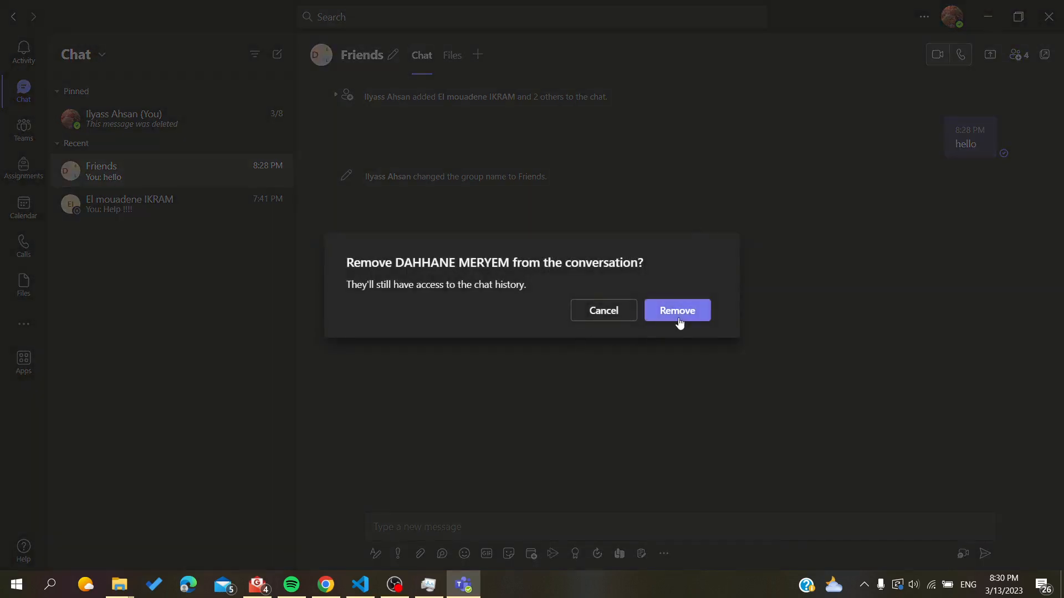
pyautogui.click(676, 310)
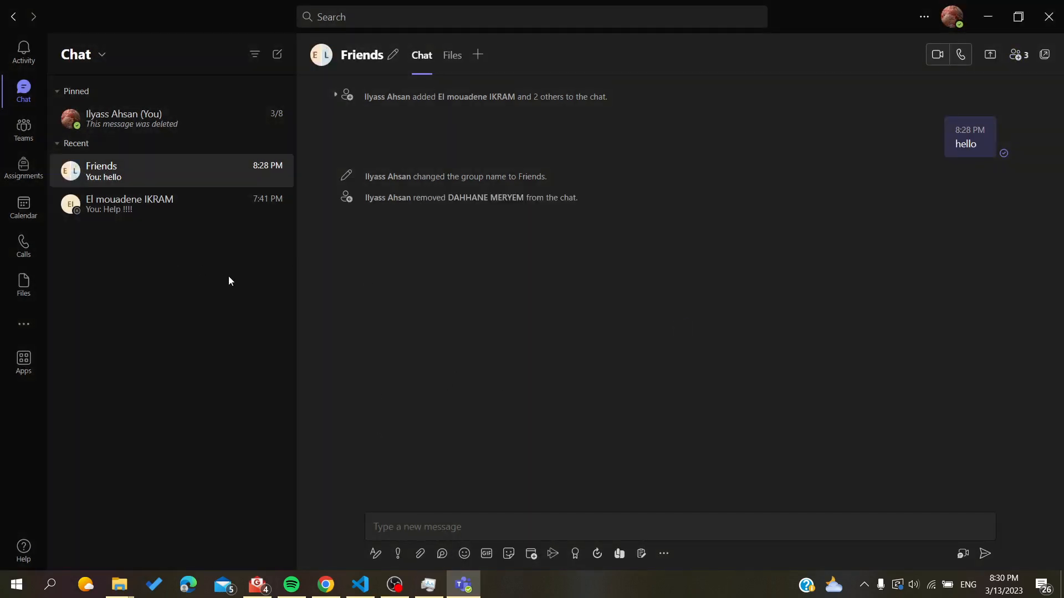
pyautogui.moveTo(189, 294)
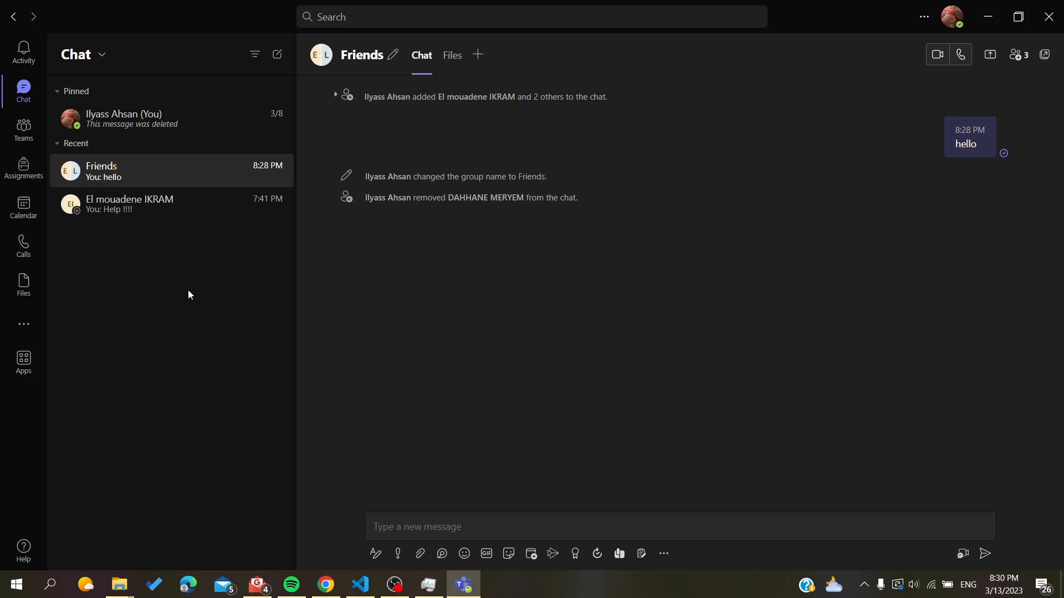